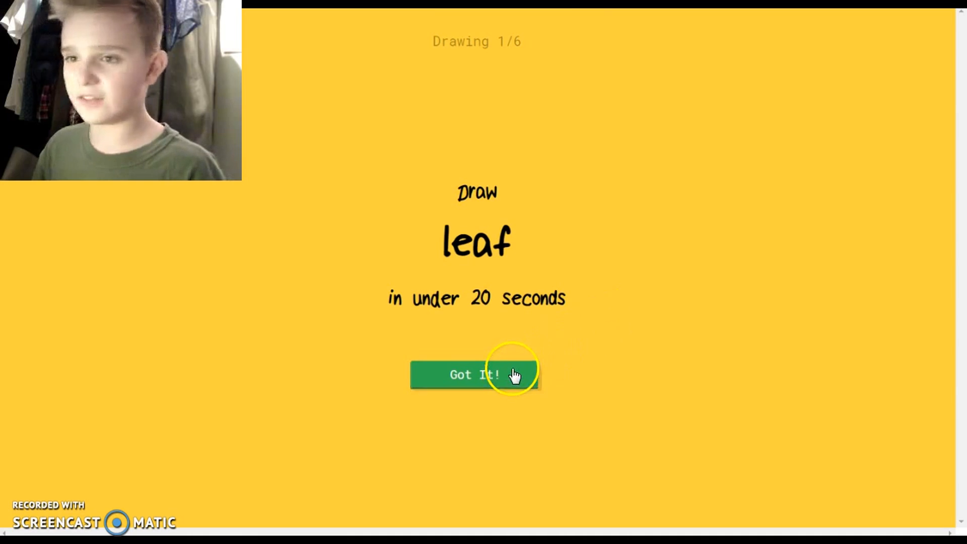
# - Draw a closed leaf outline looping from the top, down the right side and around the bottom
pyautogui.click(475, 375)
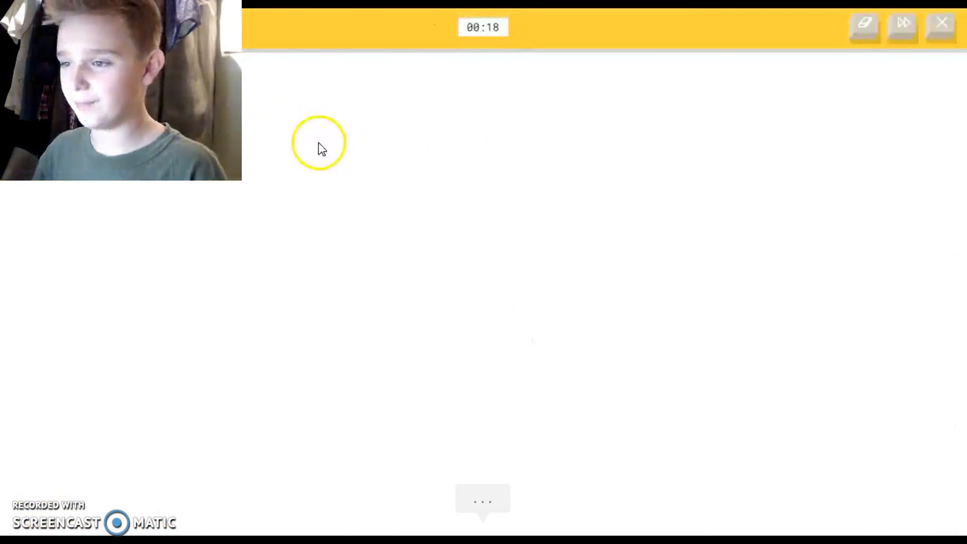
pyautogui.moveTo(314, 141); pyautogui.dragTo(401, 169)
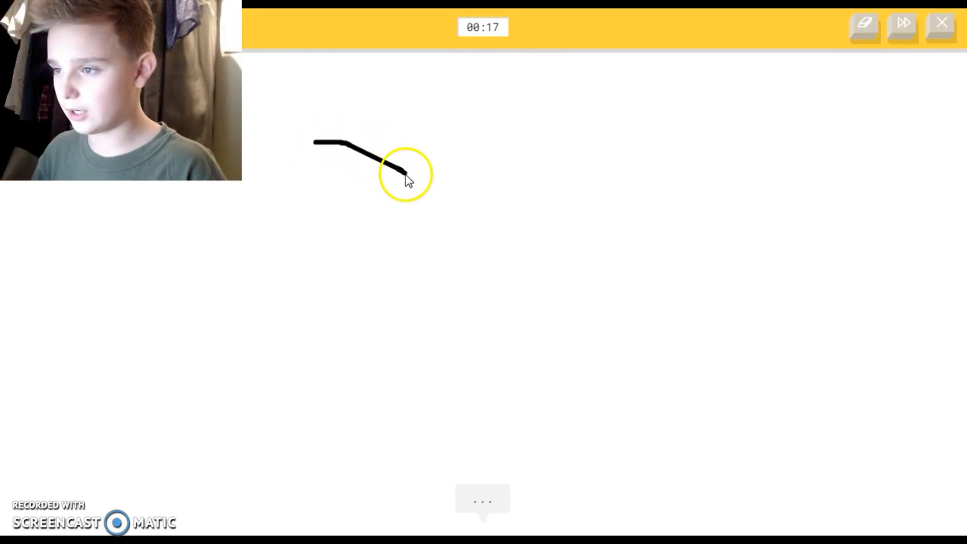
pyautogui.moveTo(401, 169); pyautogui.dragTo(430, 349)
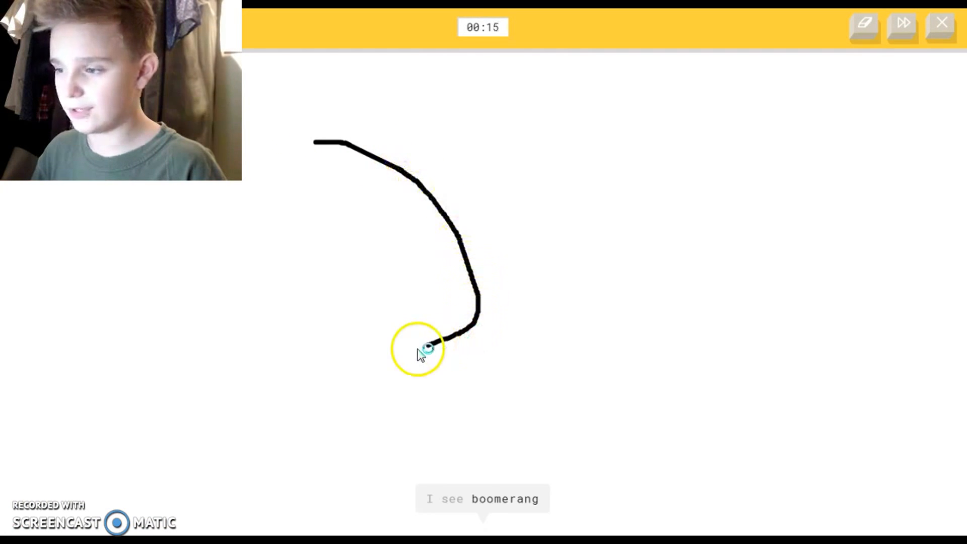
pyautogui.moveTo(419, 349); pyautogui.dragTo(320, 139)
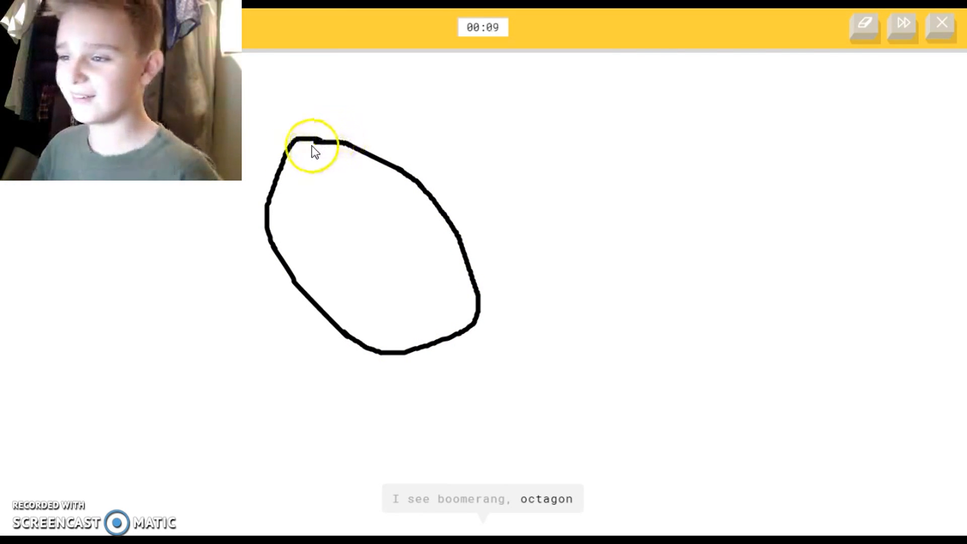
pyautogui.moveTo(311, 142); pyautogui.dragTo(410, 303)
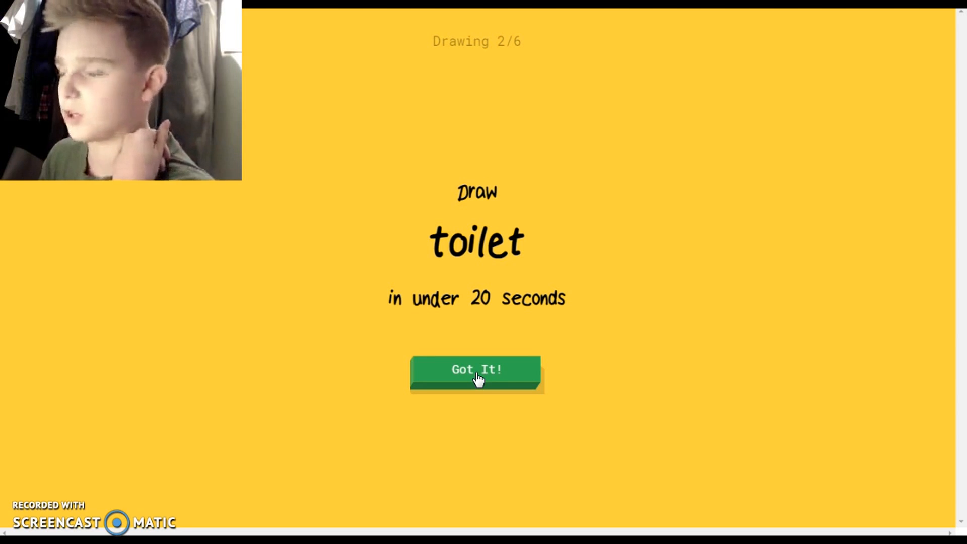
# - Draw a toilet bowl with base, then a shark with a long curved body line
pyautogui.click(478, 371)
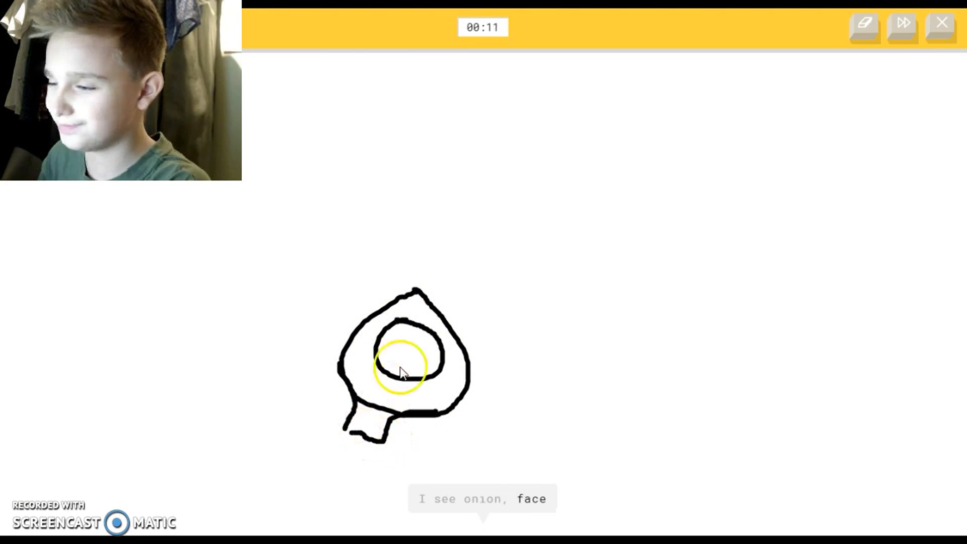
pyautogui.moveTo(408, 370); pyautogui.dragTo(485, 312)
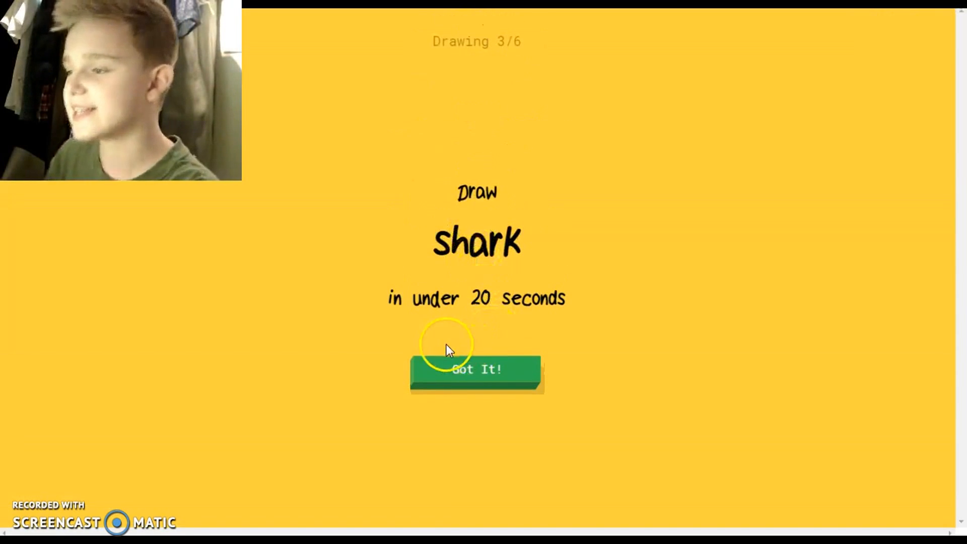
pyautogui.click(477, 370)
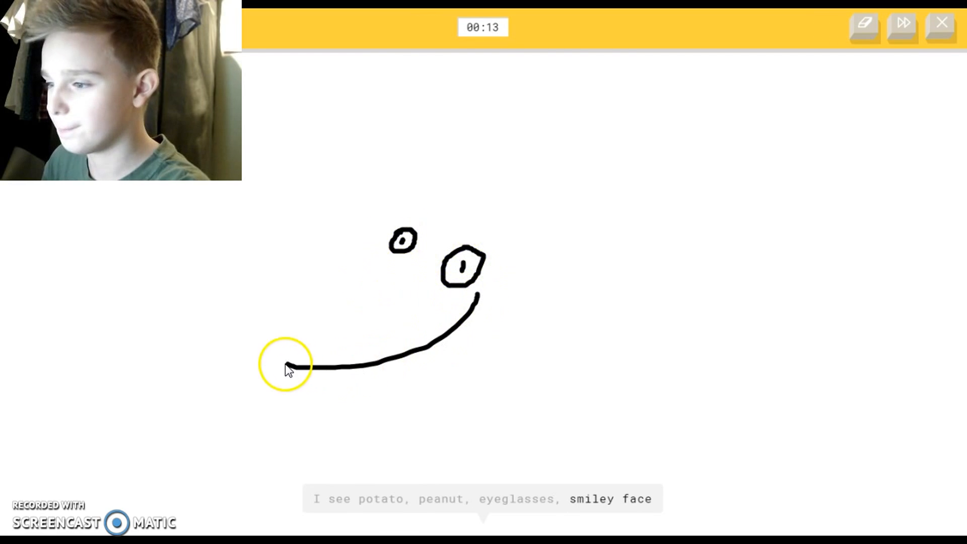
pyautogui.moveTo(285, 364); pyautogui.dragTo(675, 189)
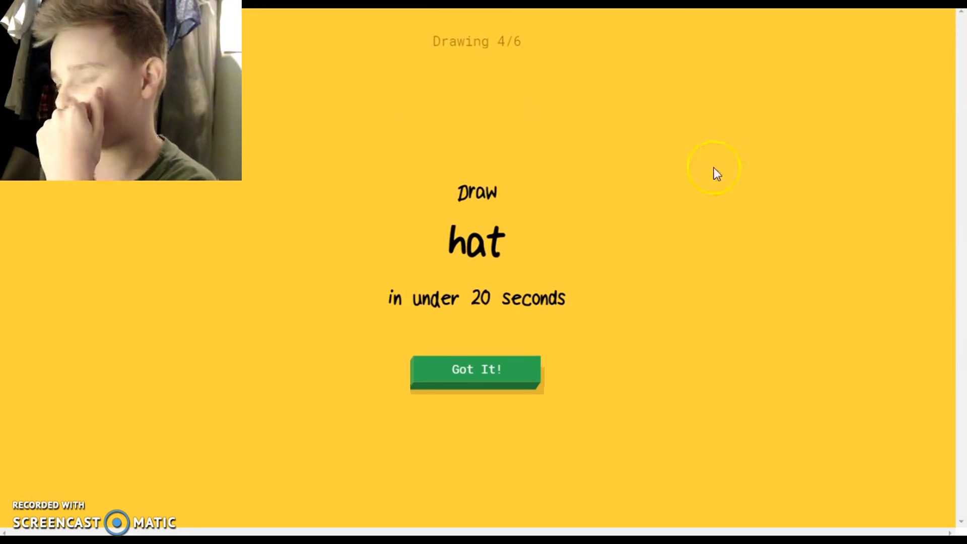
pyautogui.moveTo(633, 294)
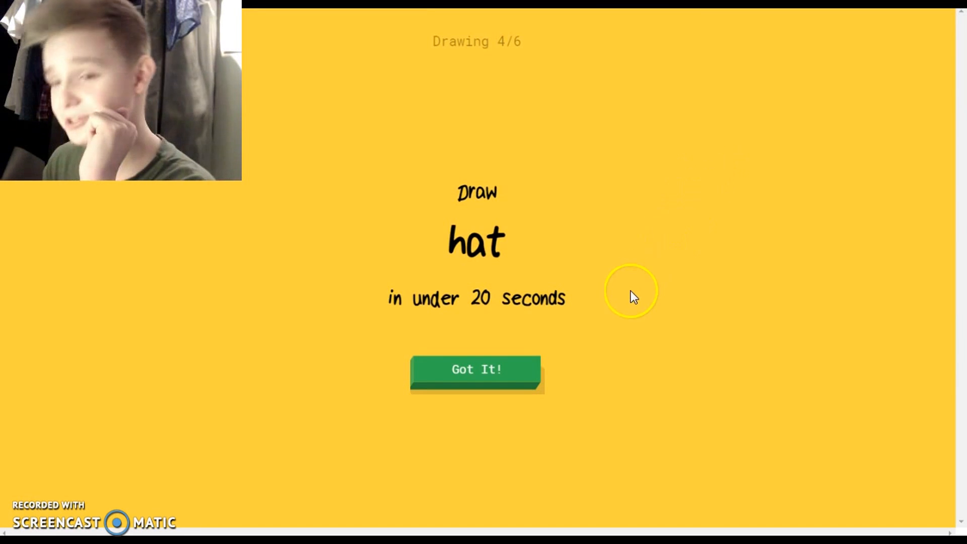
pyautogui.moveTo(626, 303)
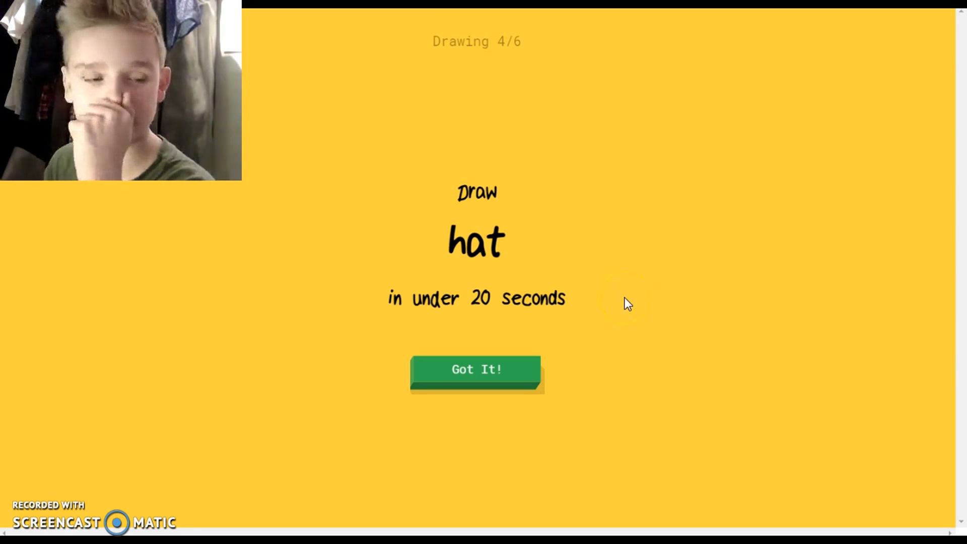
pyautogui.moveTo(522, 421)
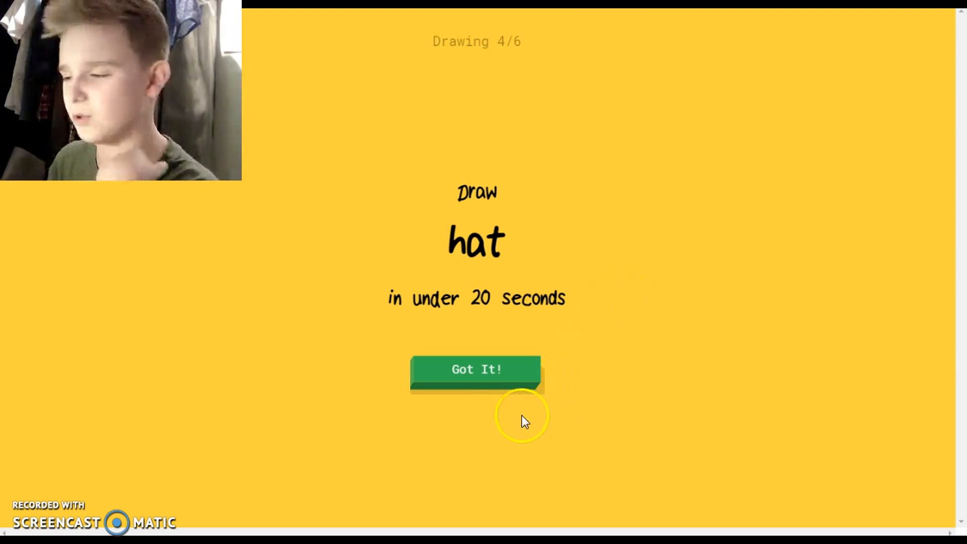
pyautogui.moveTo(510, 383)
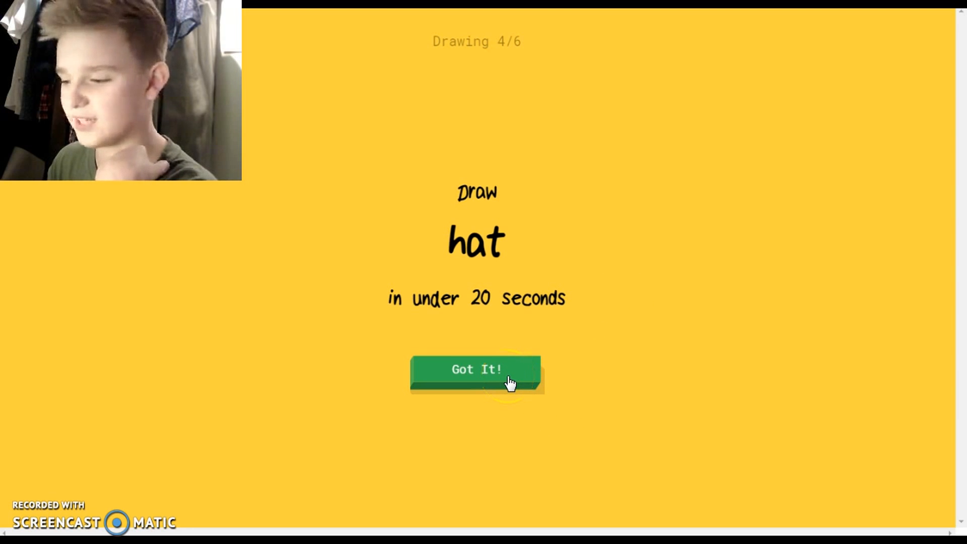
# - Draw the hat, then a rectangular picture frame with an inner edge
pyautogui.click(478, 371)
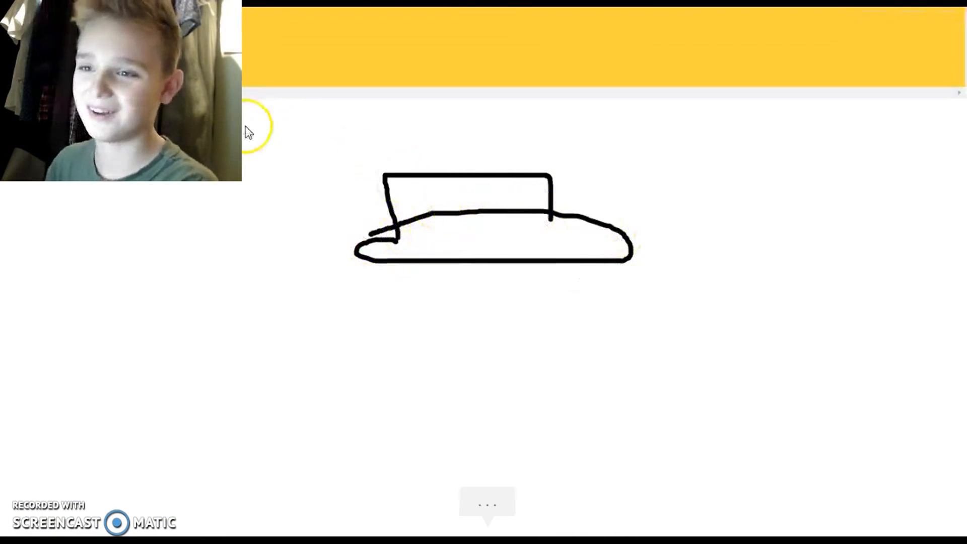
pyautogui.click(482, 370)
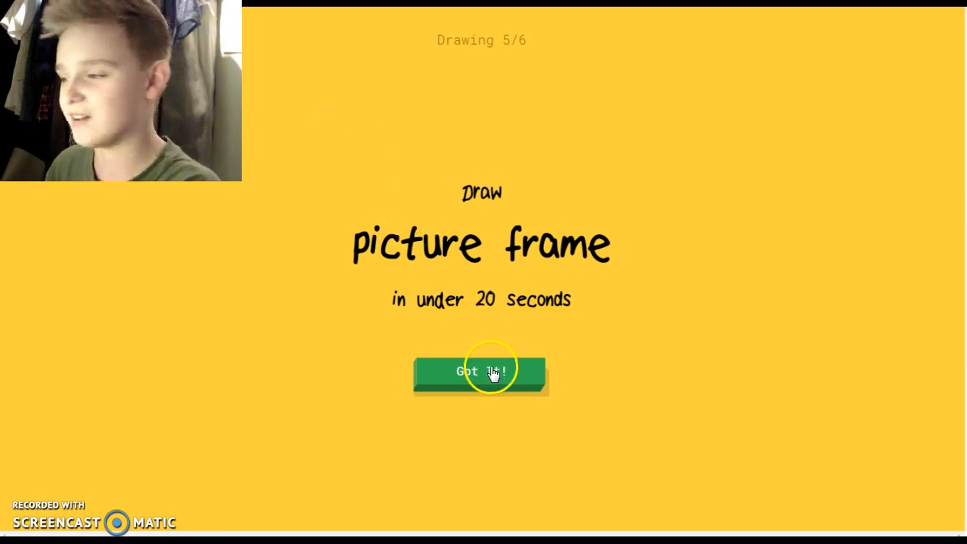
pyautogui.click(488, 373)
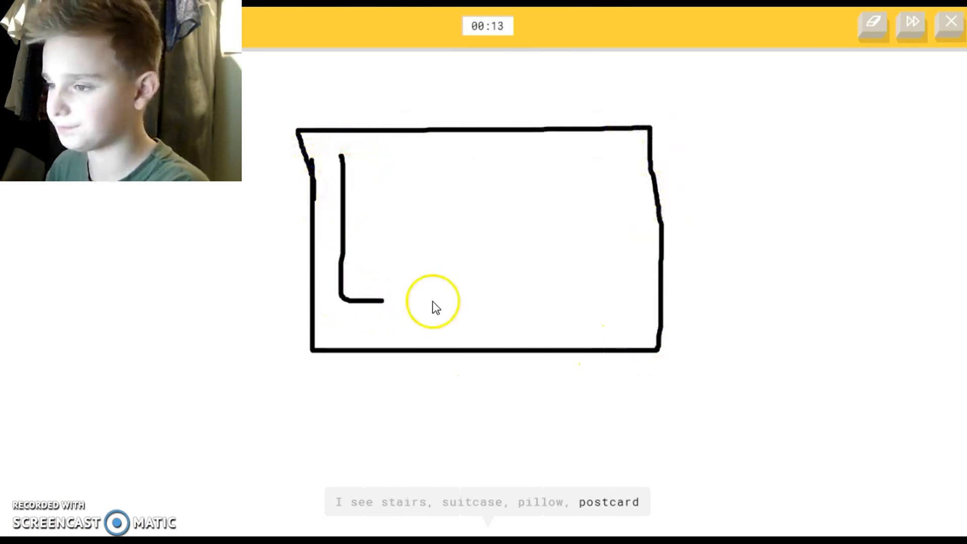
pyautogui.moveTo(346, 163); pyautogui.dragTo(592, 296)
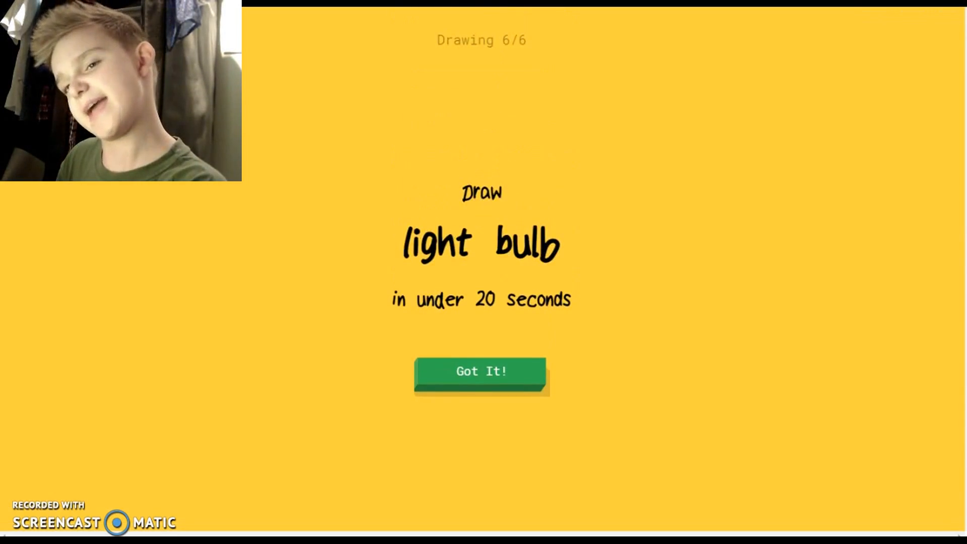
# - Draw a light bulb with rays and a screw base, letting the game reach its results
pyautogui.click(482, 372)
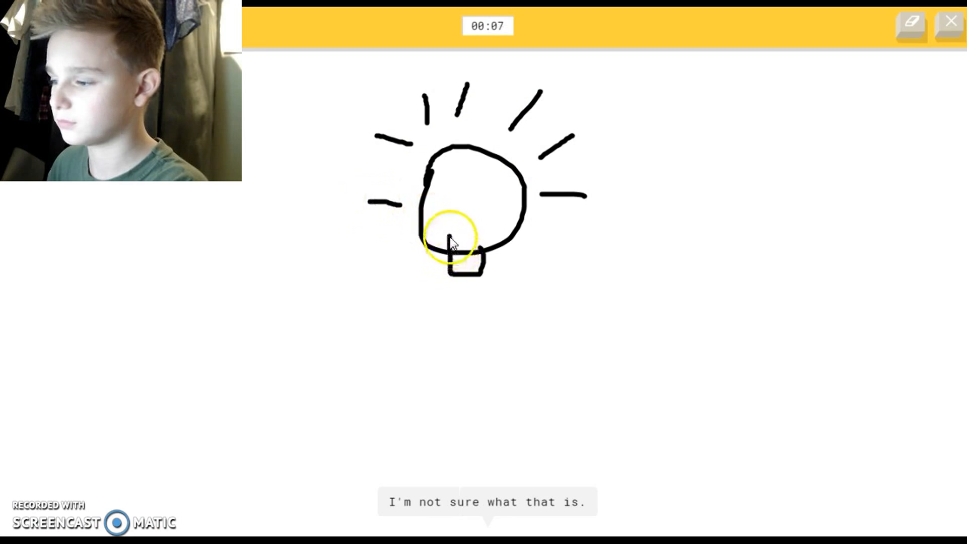
pyautogui.moveTo(456, 221); pyautogui.dragTo(466, 232)
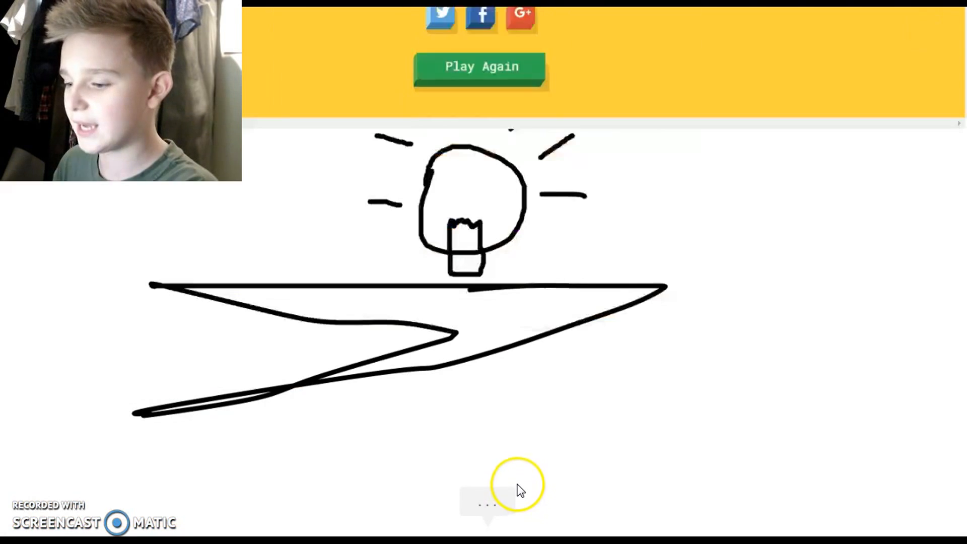
pyautogui.click(480, 66)
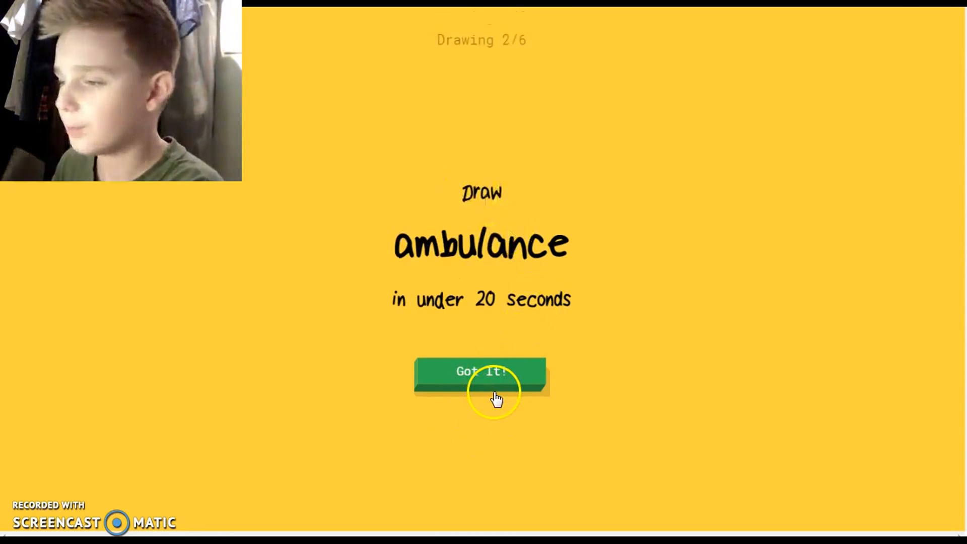
# - Draw a boxy ambulance outline with a long line off the body before time runs out
pyautogui.click(482, 373)
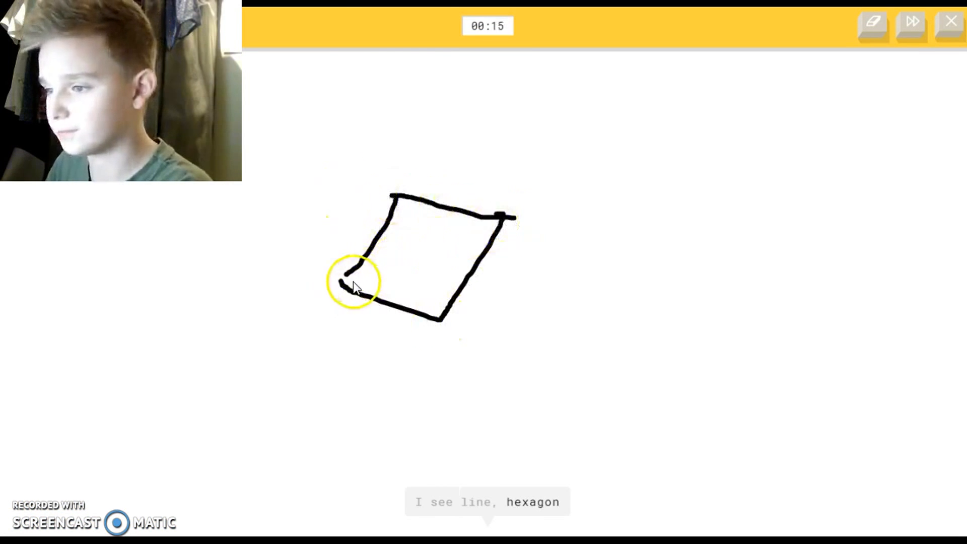
pyautogui.moveTo(343, 281); pyautogui.dragTo(380, 395)
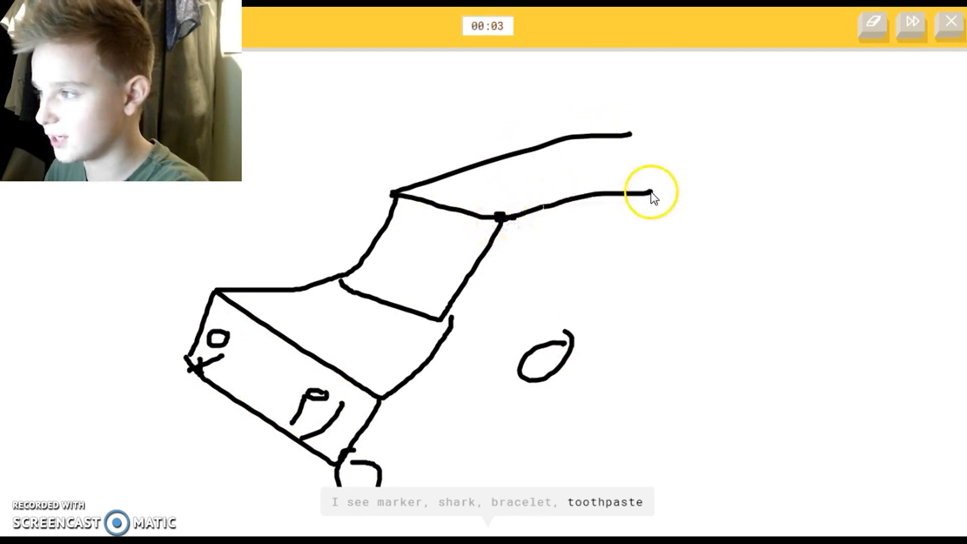
pyautogui.moveTo(648, 191); pyautogui.dragTo(352, 488)
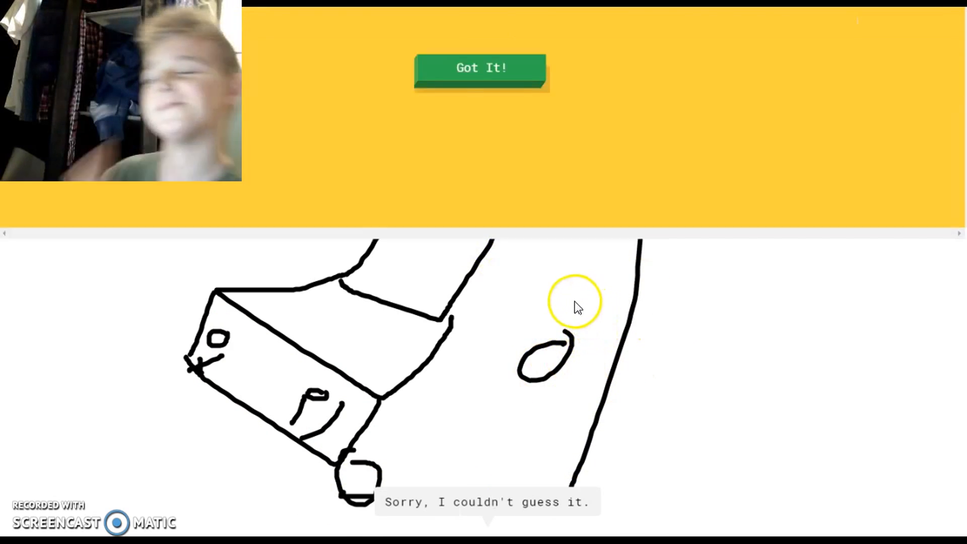
# - Draw a cup on the canvas before the timer ends
pyautogui.click(478, 68)
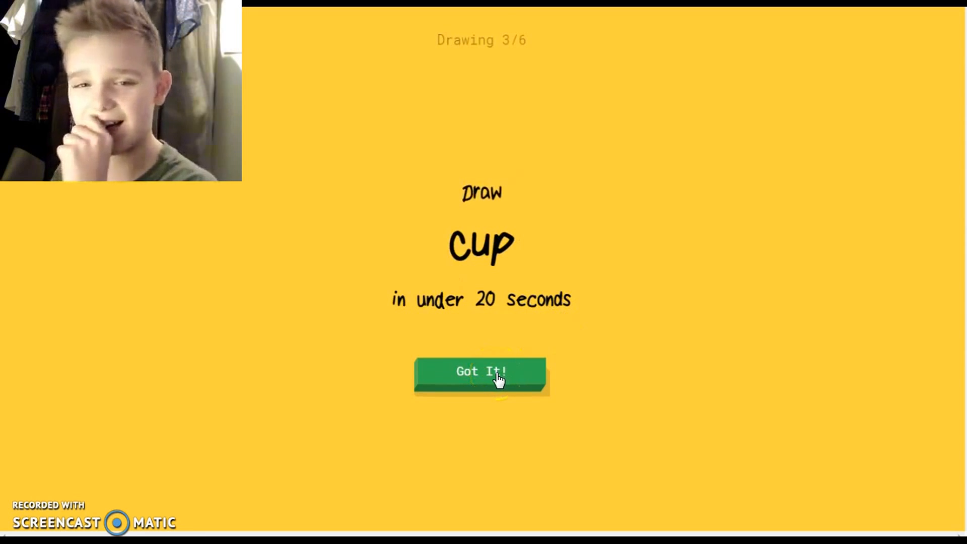
pyautogui.moveTo(494, 387)
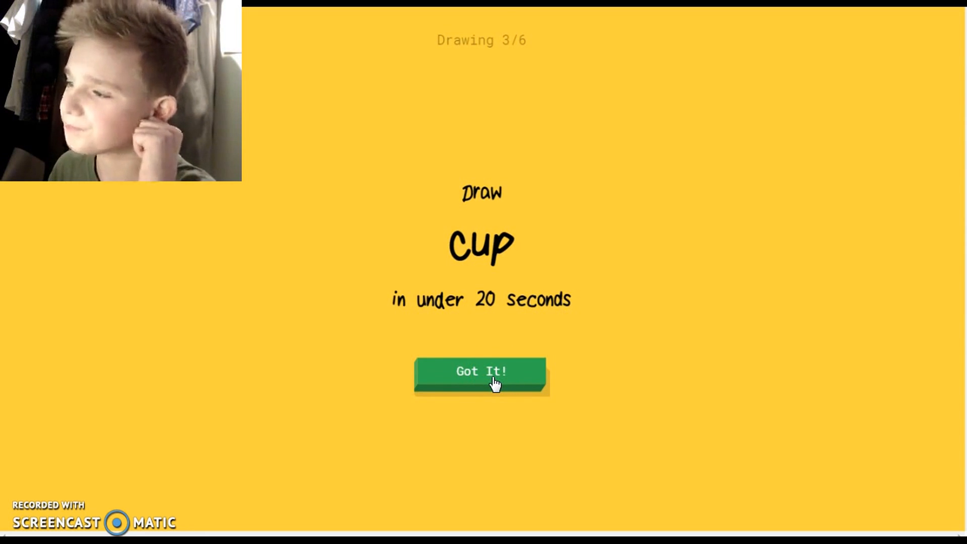
pyautogui.click(481, 371)
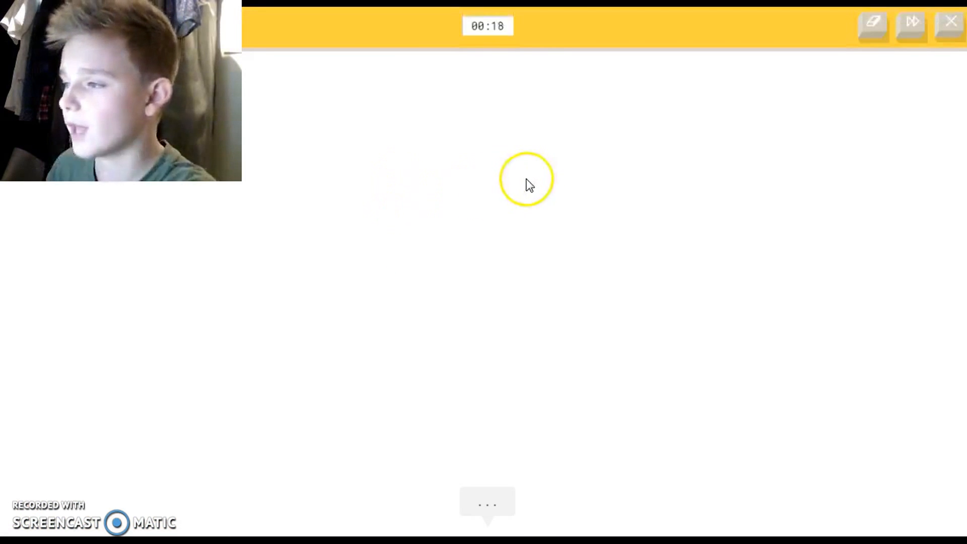
pyautogui.moveTo(457, 198); pyautogui.dragTo(580, 186)
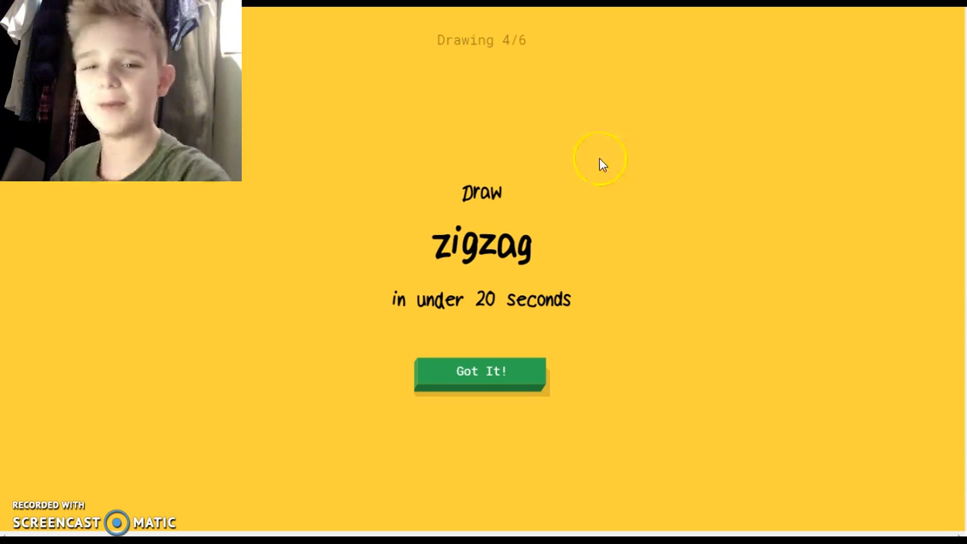
pyautogui.moveTo(577, 173)
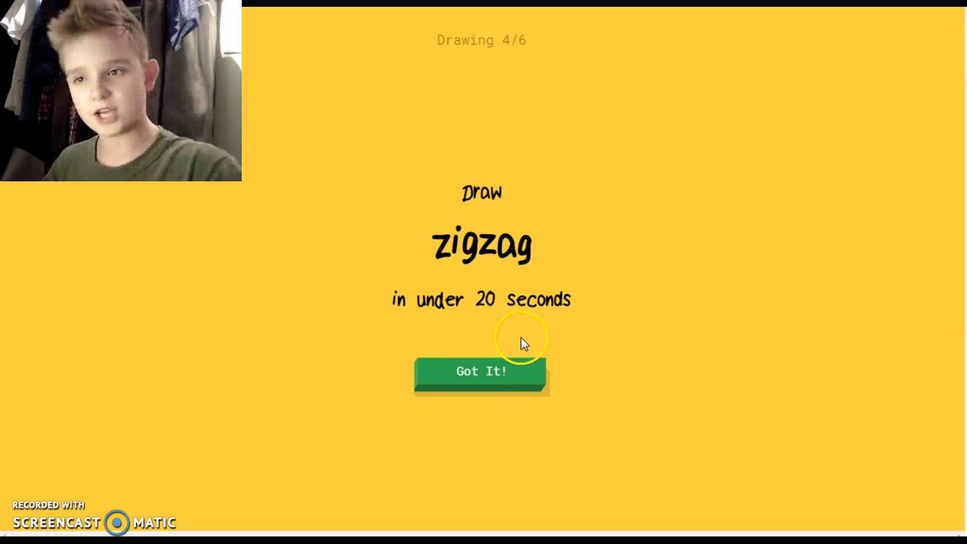
pyautogui.moveTo(528, 332)
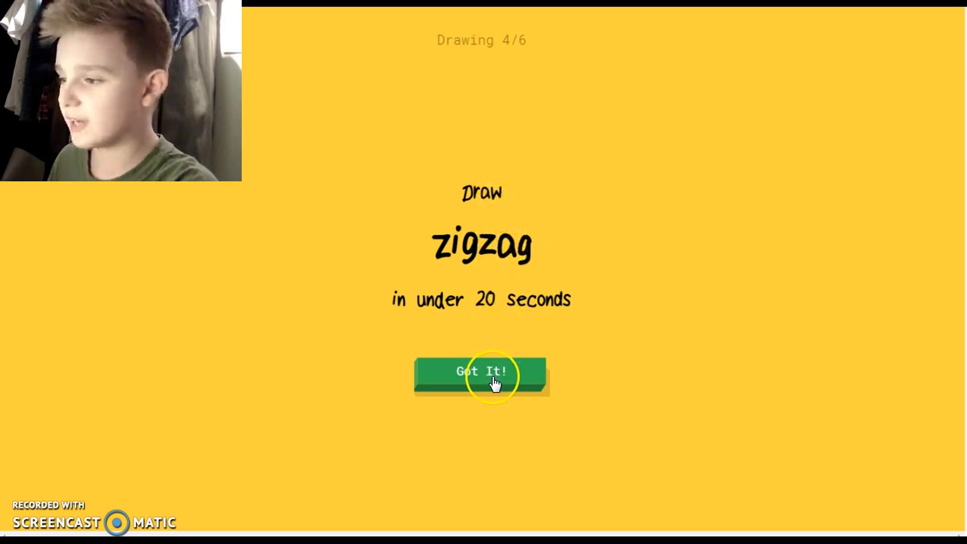
# - Draw the zigzag, a monkey's head with ears, and the lollipop to end the game
pyautogui.click(482, 373)
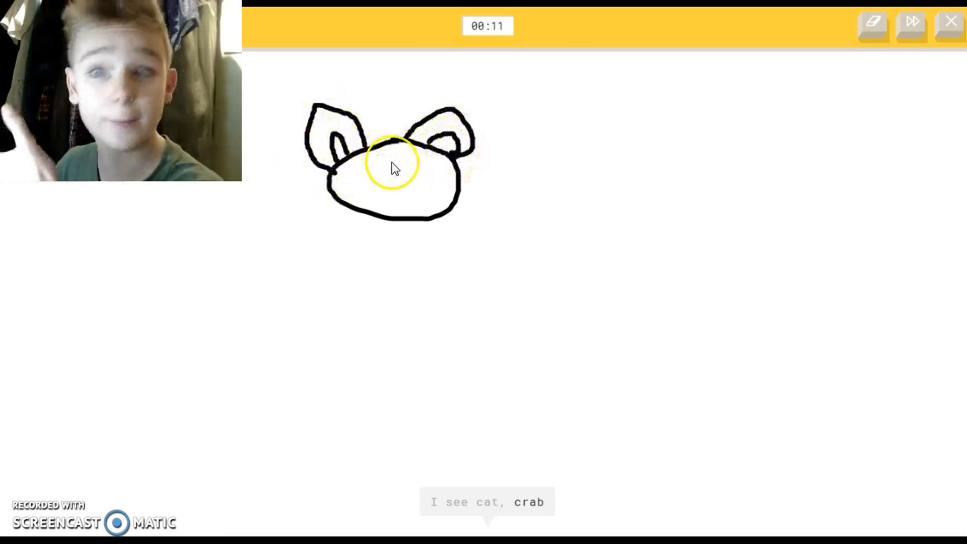
pyautogui.moveTo(370, 175); pyautogui.dragTo(432, 179)
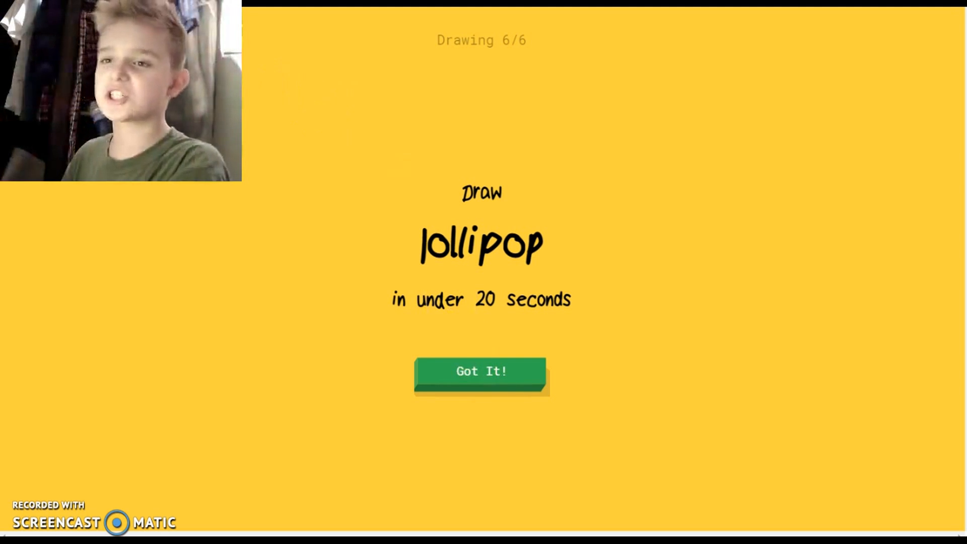
pyautogui.click(482, 371)
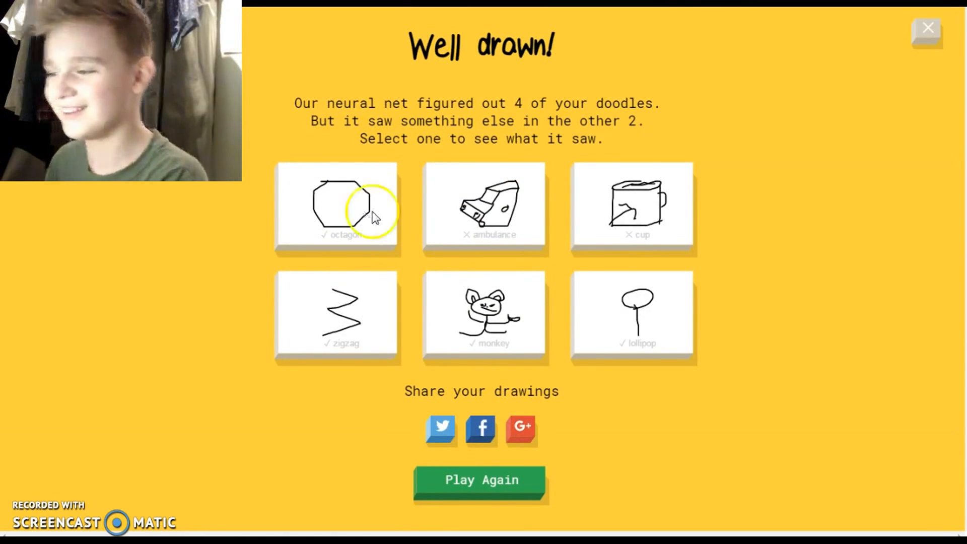
pyautogui.moveTo(702, 305)
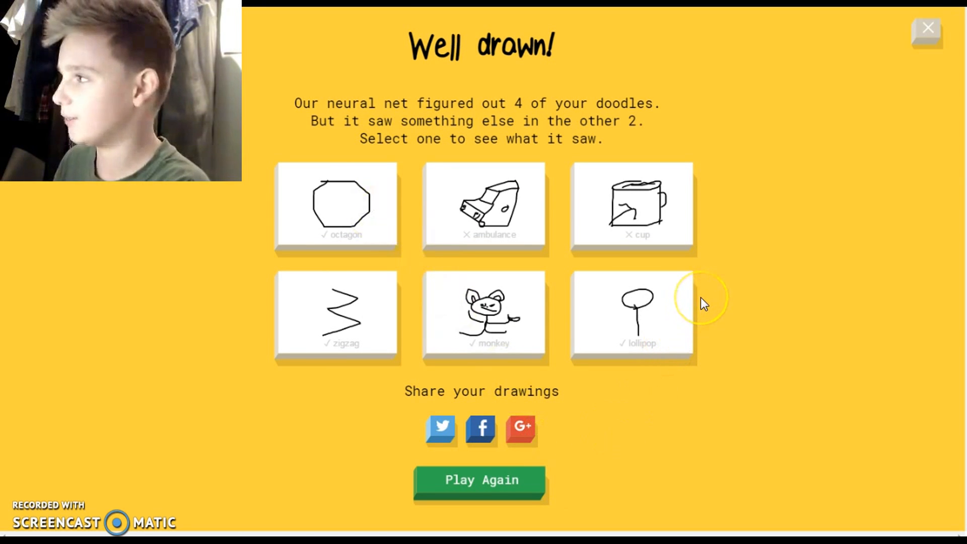
pyautogui.moveTo(719, 372)
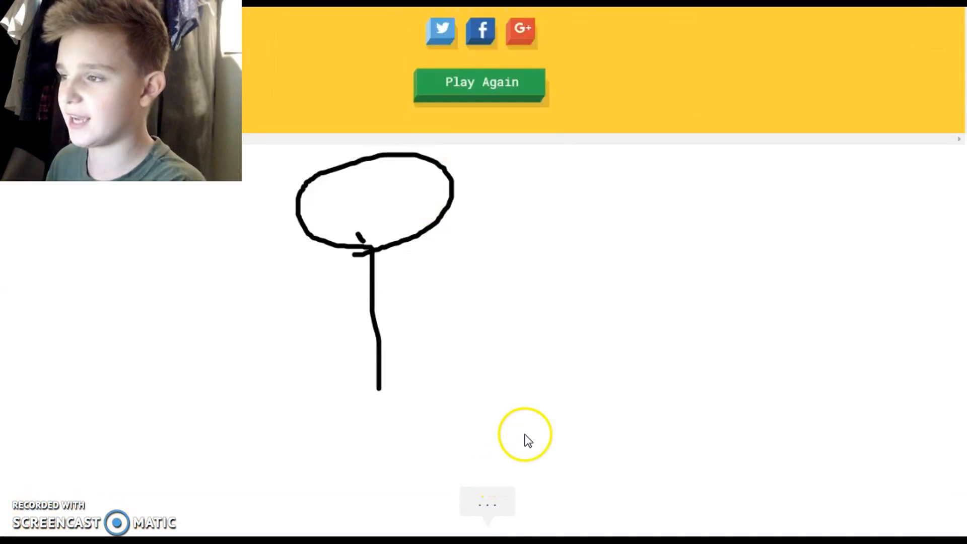
# - Start a new six-doodle game with Play Again, bringing up the hurricane prompt
pyautogui.click(482, 83)
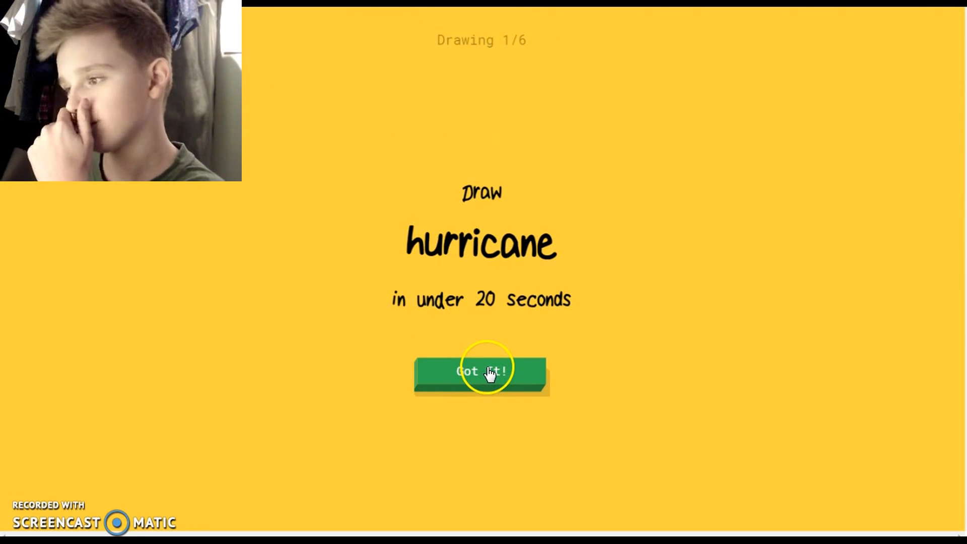
# - Draw the hurricane, then a pistol-shaped rifle outline with barrel, stepped body and grip
pyautogui.click(482, 371)
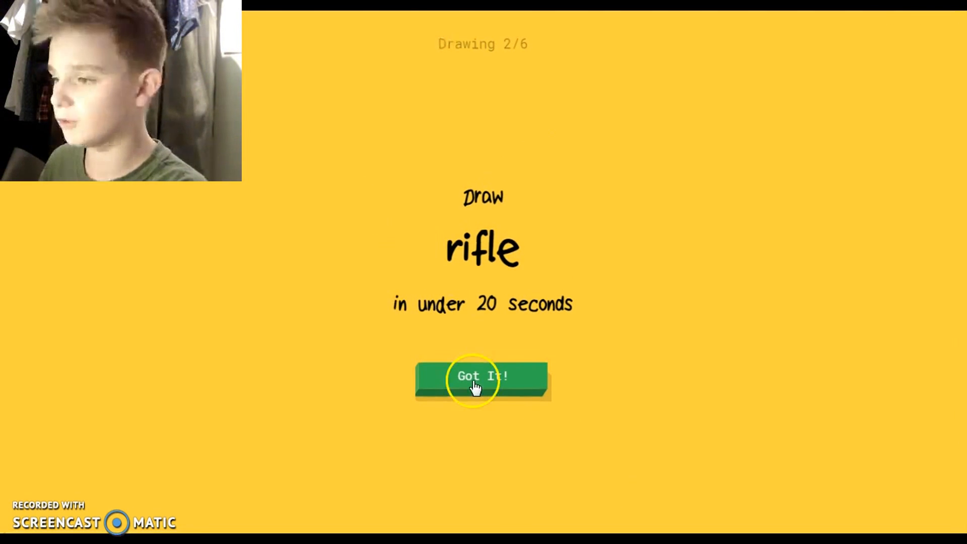
pyautogui.click(484, 377)
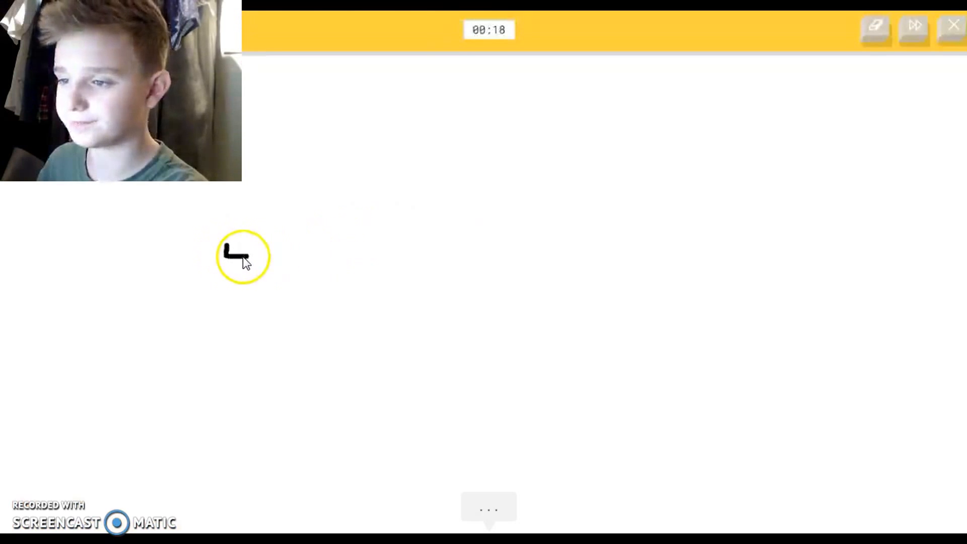
pyautogui.moveTo(241, 256); pyautogui.dragTo(370, 279)
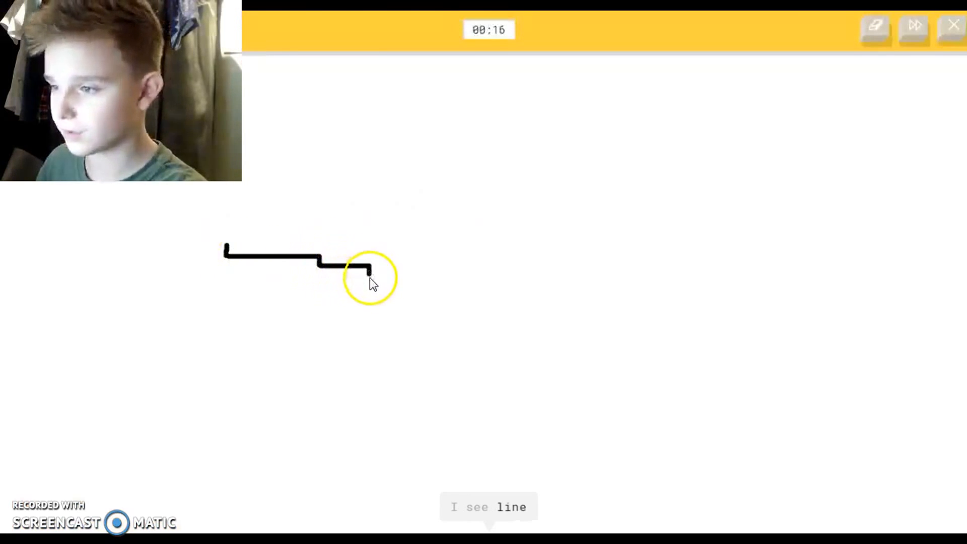
pyautogui.moveTo(369, 274); pyautogui.dragTo(439, 343)
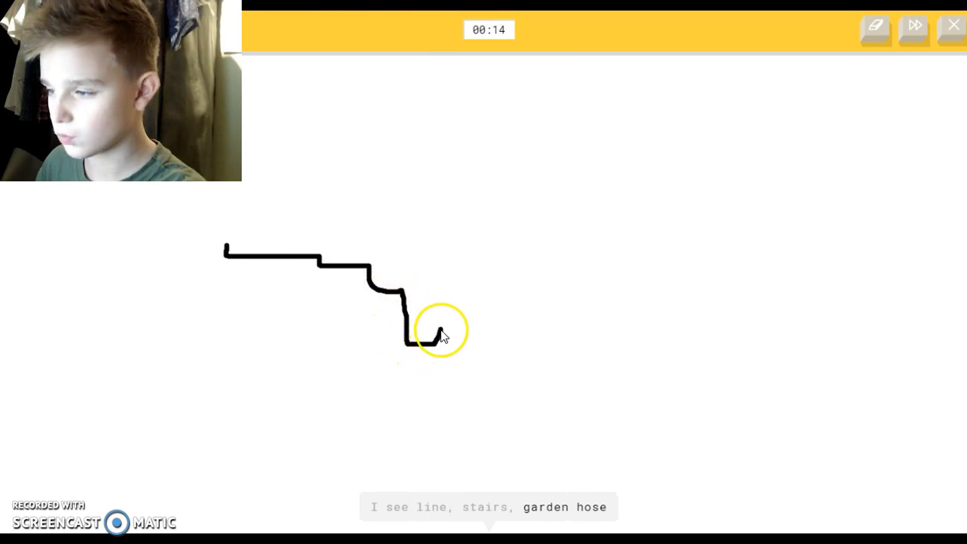
pyautogui.moveTo(442, 337); pyautogui.dragTo(451, 215)
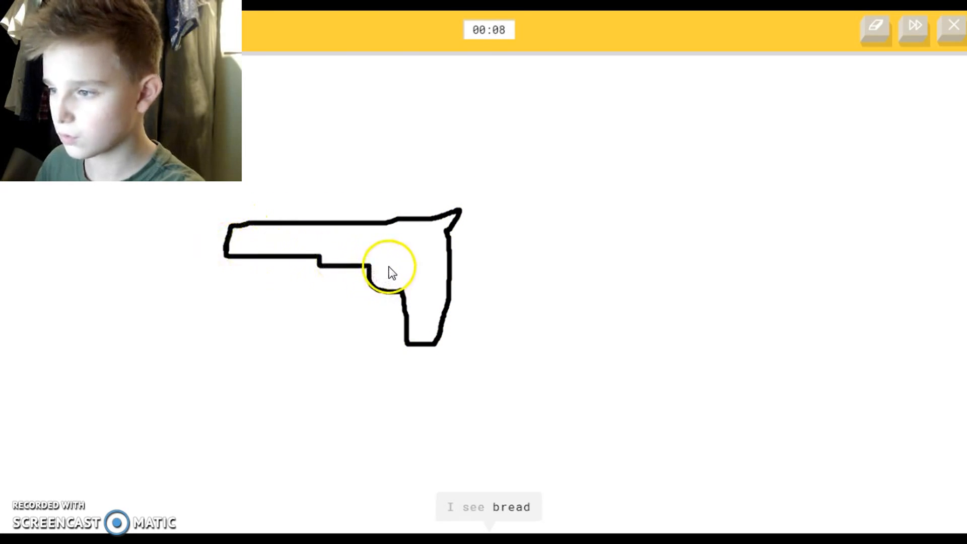
pyautogui.moveTo(370, 265); pyautogui.dragTo(395, 290)
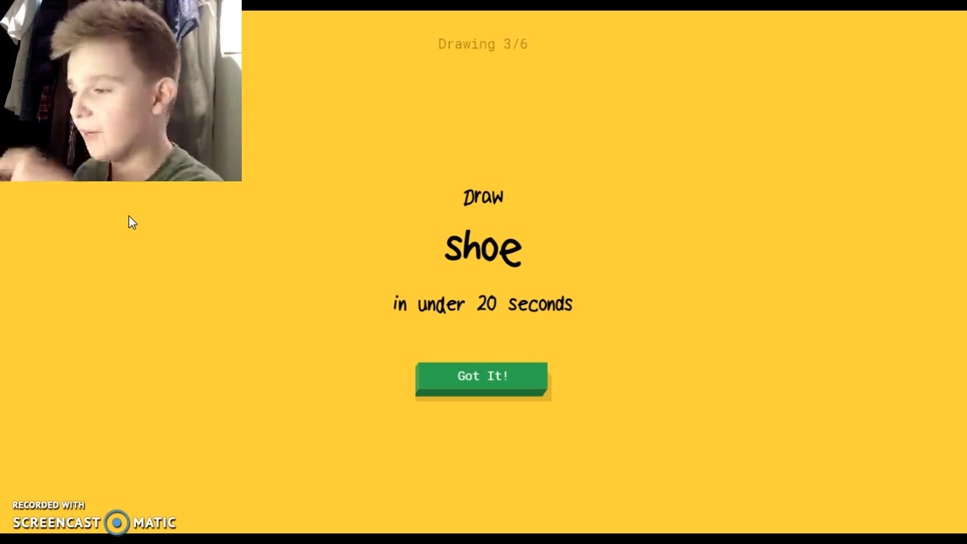
# - Draw a boot-shaped shoe with an upper stroke and a sole stroke back to the left
pyautogui.click(484, 378)
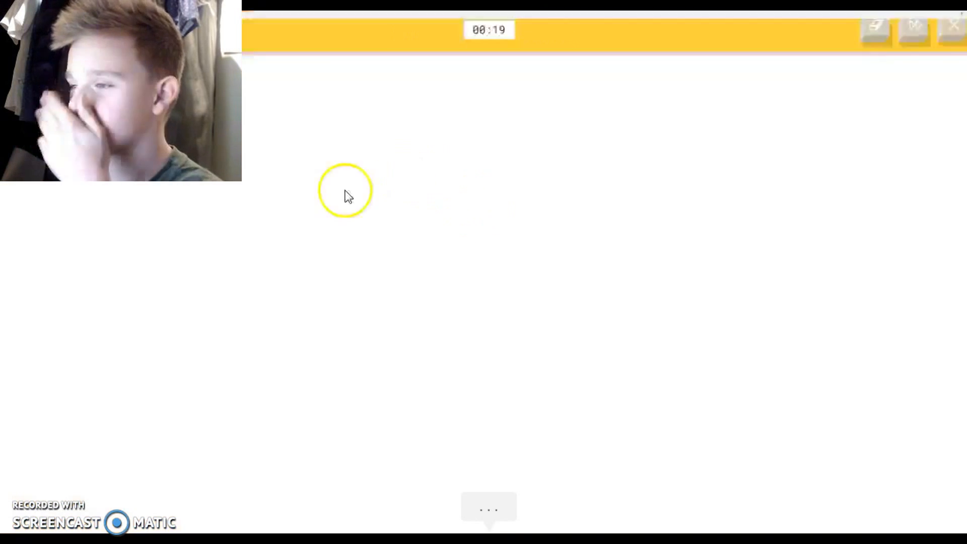
pyautogui.moveTo(290, 211); pyautogui.dragTo(398, 302)
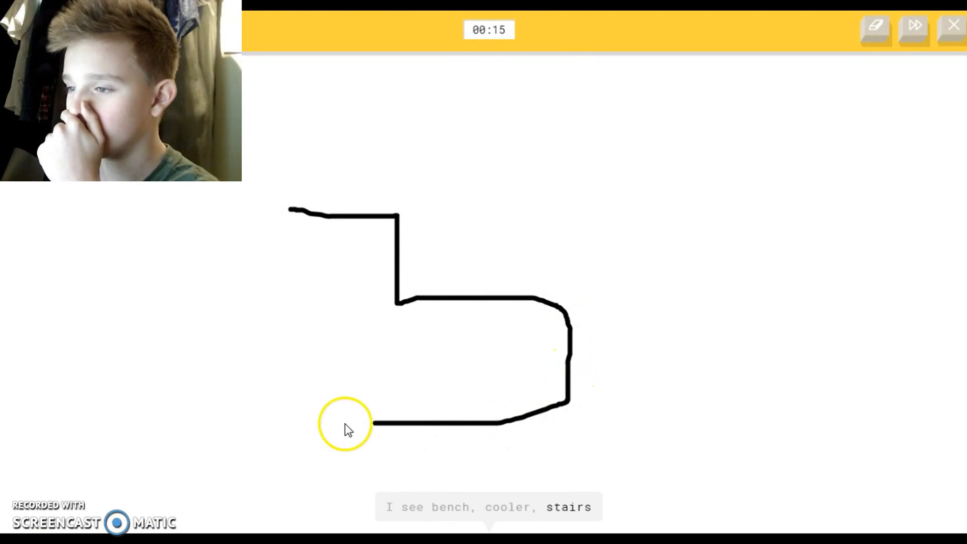
pyautogui.moveTo(370, 424); pyautogui.dragTo(295, 210)
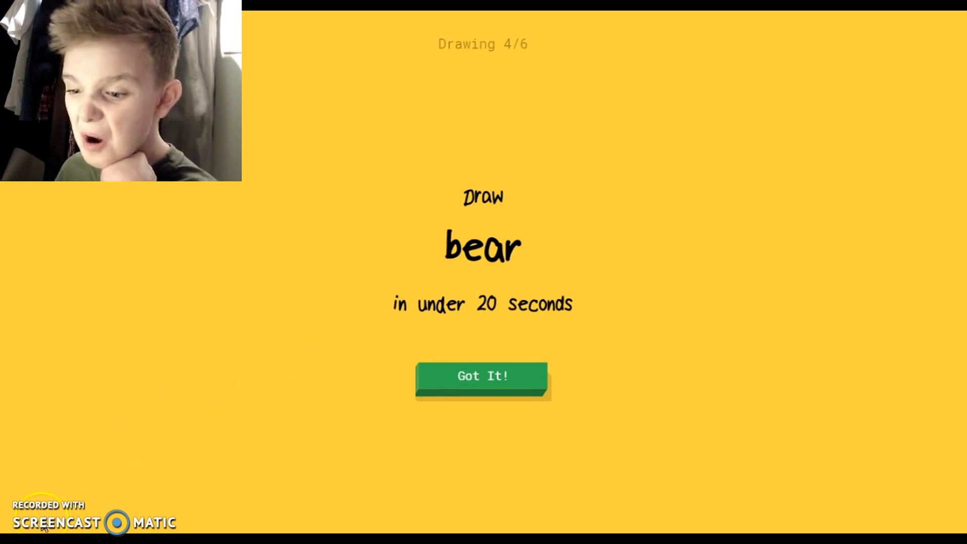
# - Dismiss the bear prompt with Got It! and sketch the bear until the round ends
pyautogui.click(484, 377)
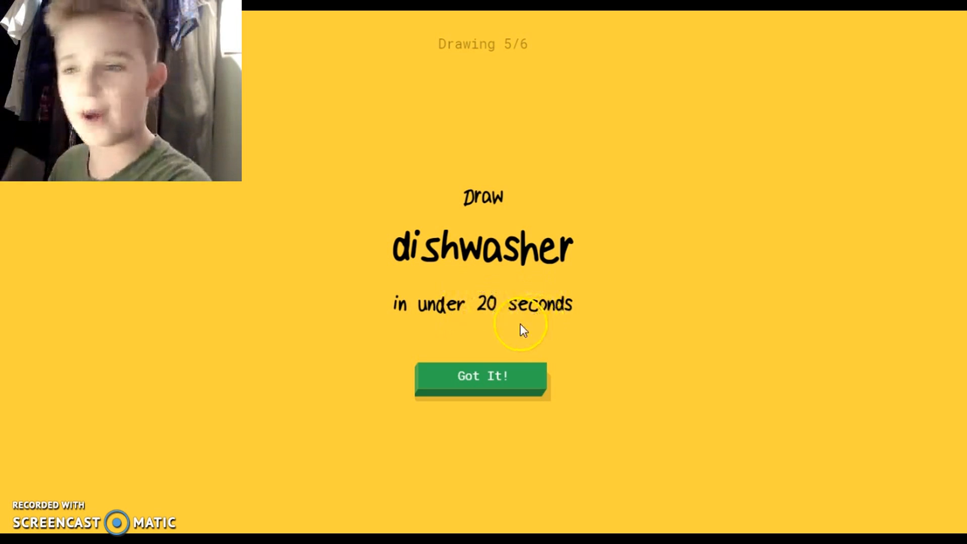
# - Sketch a boxy dishwasher with a round door, then accept the final prompt, eye
pyautogui.click(482, 377)
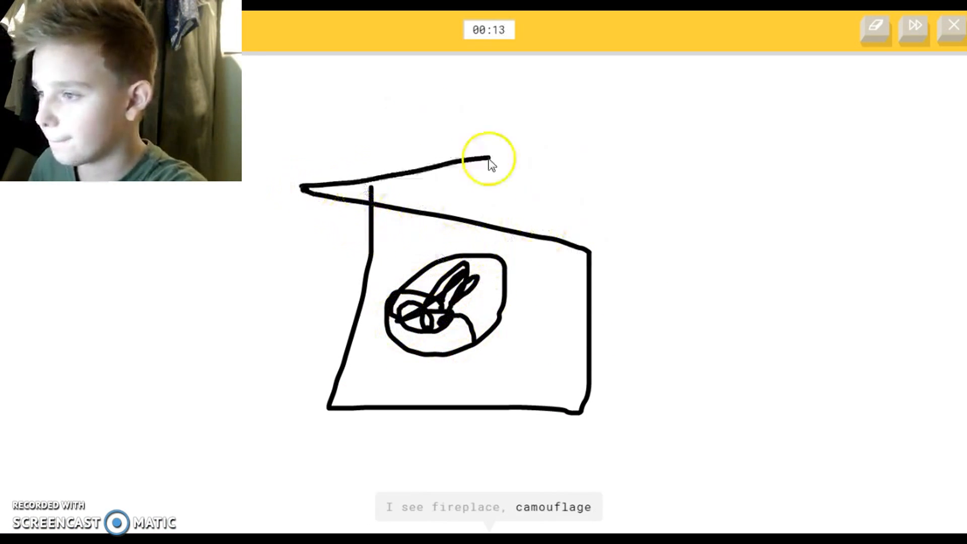
pyautogui.moveTo(491, 157); pyautogui.dragTo(592, 293)
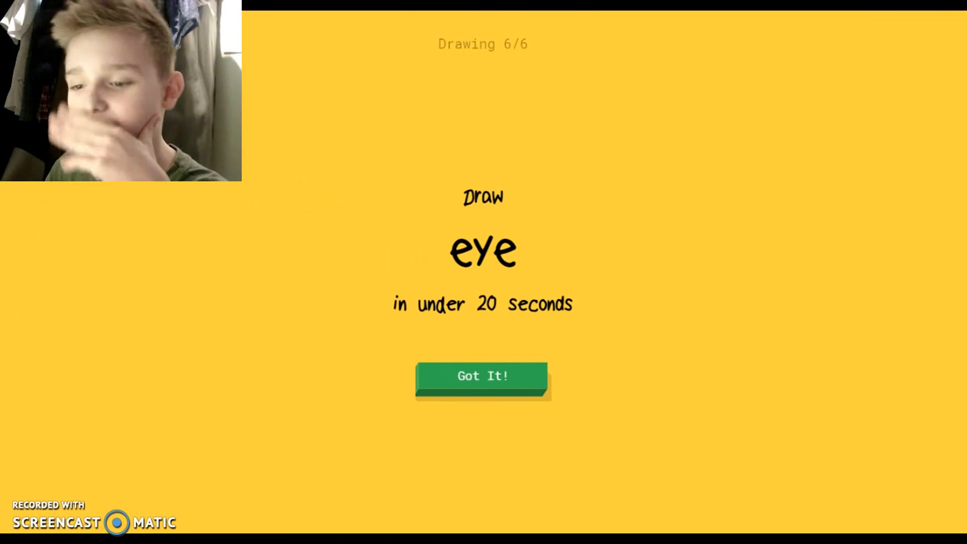
pyautogui.click(482, 376)
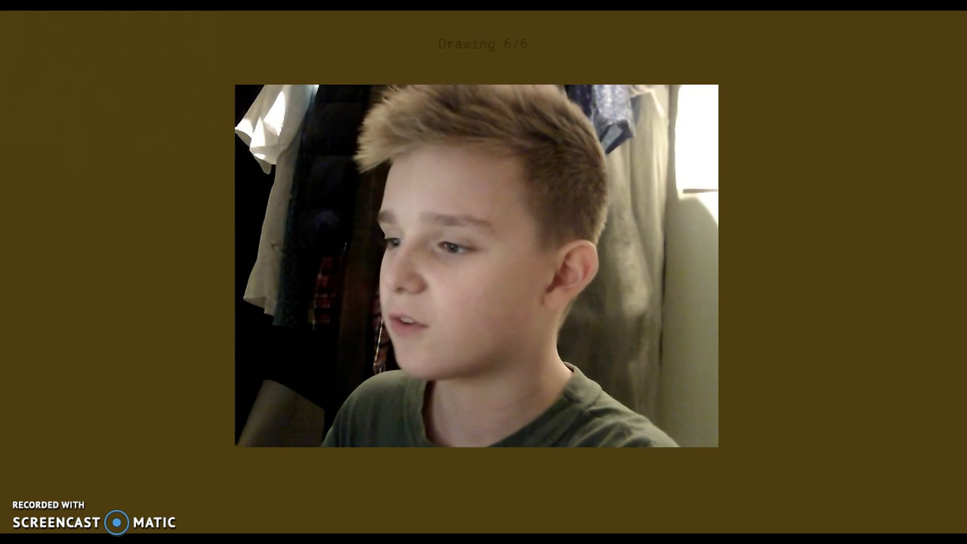